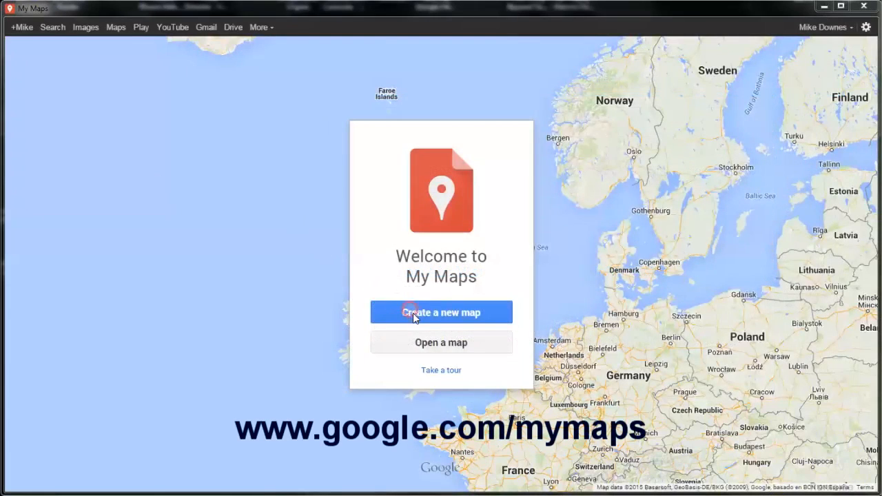
Create a new map and save it with the title 'Iceland v Portugal'
left_click(441, 312)
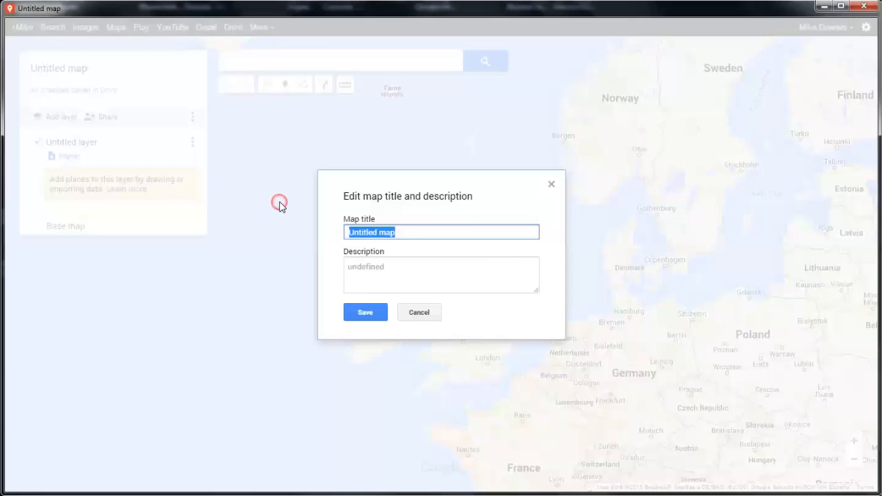
type("Iceland v Portugal")
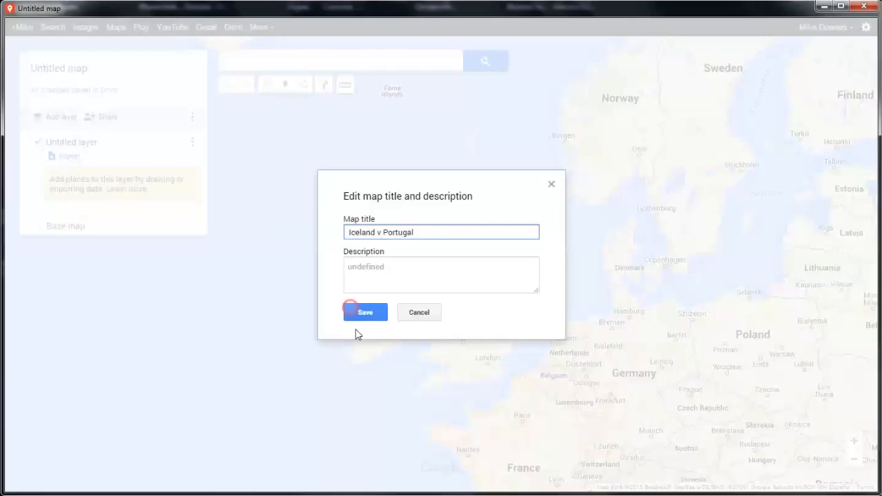
left_click(364, 311)
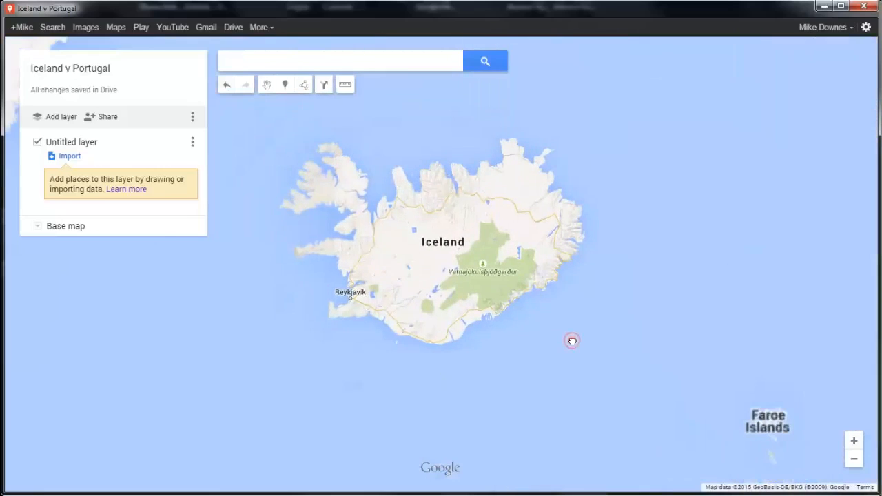
Drag the map so the whole of Iceland sits near the centre of the view
left_click_drag(572, 340, 286, 113)
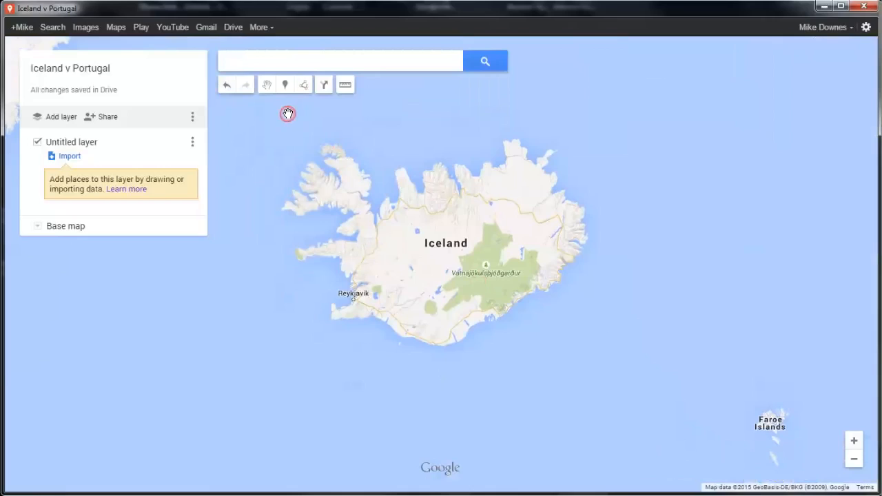
mouse_move(275, 107)
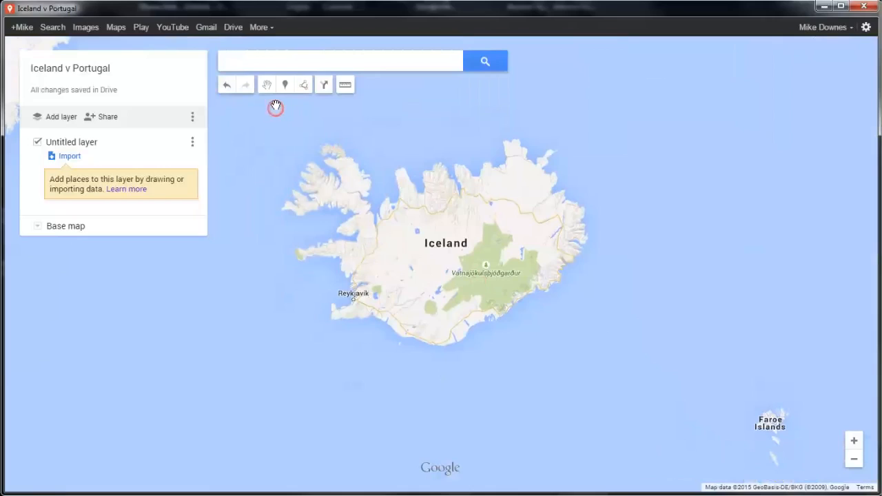
mouse_move(303, 84)
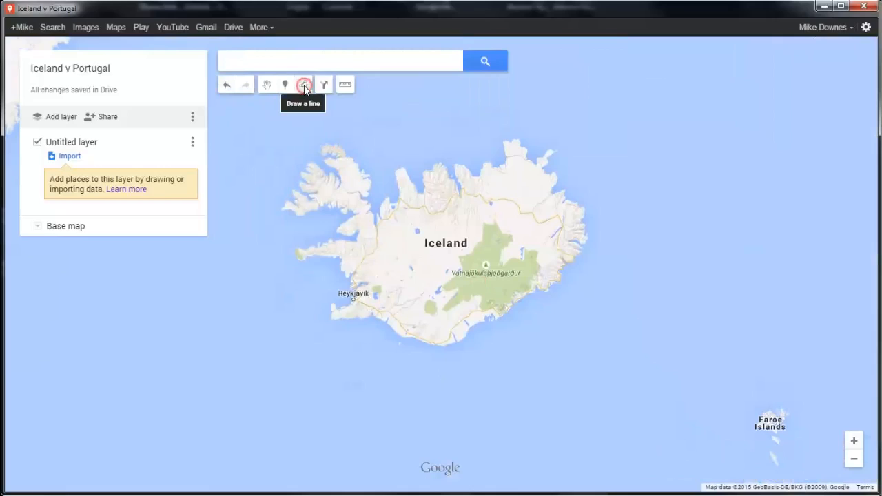
Draw a closed polygon tracing Iceland's coastline, ending back at the first point
left_click(303, 84)
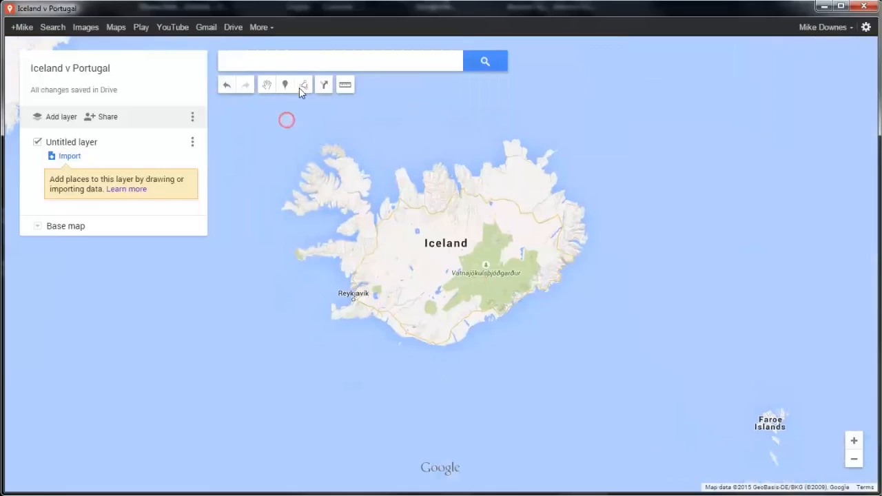
left_click(303, 84)
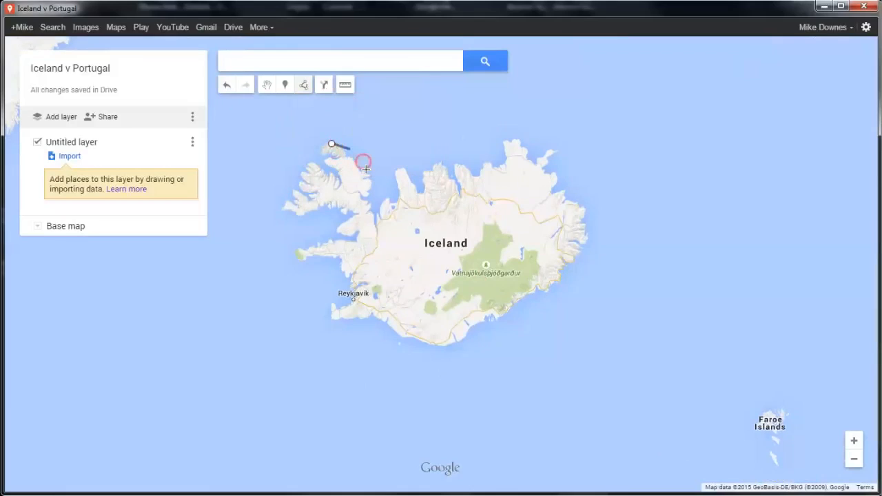
left_click(372, 201)
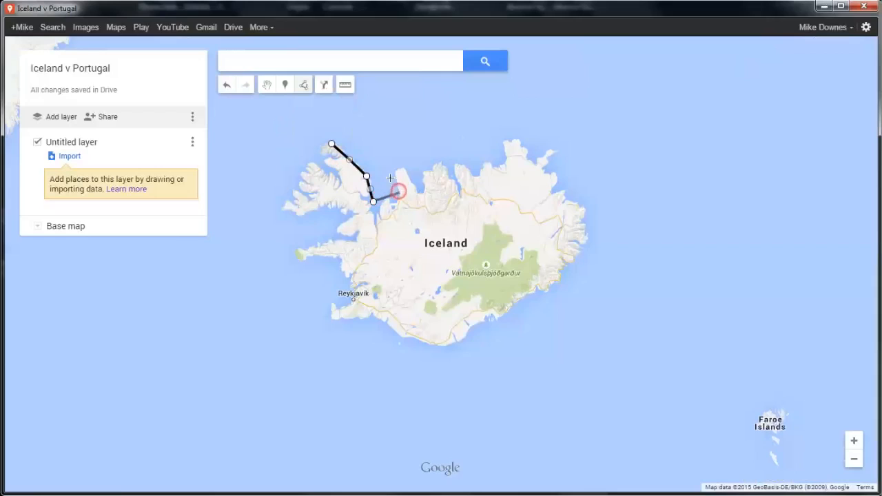
left_click(425, 190)
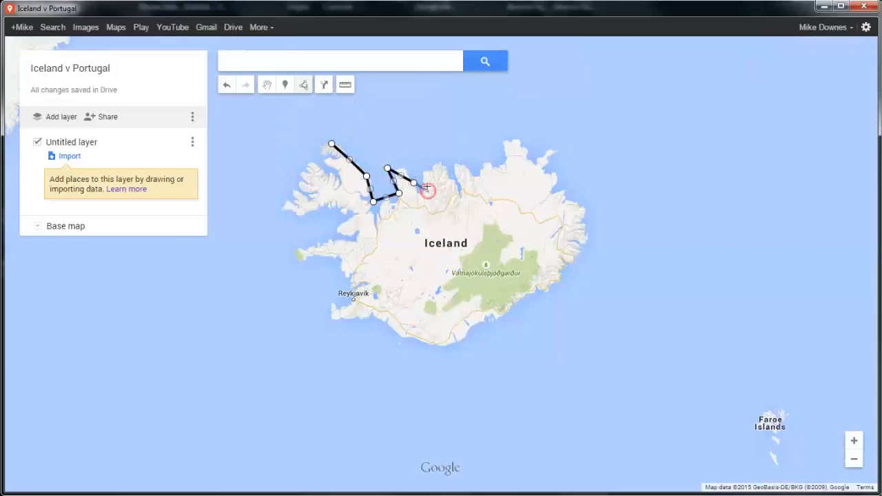
left_click(558, 182)
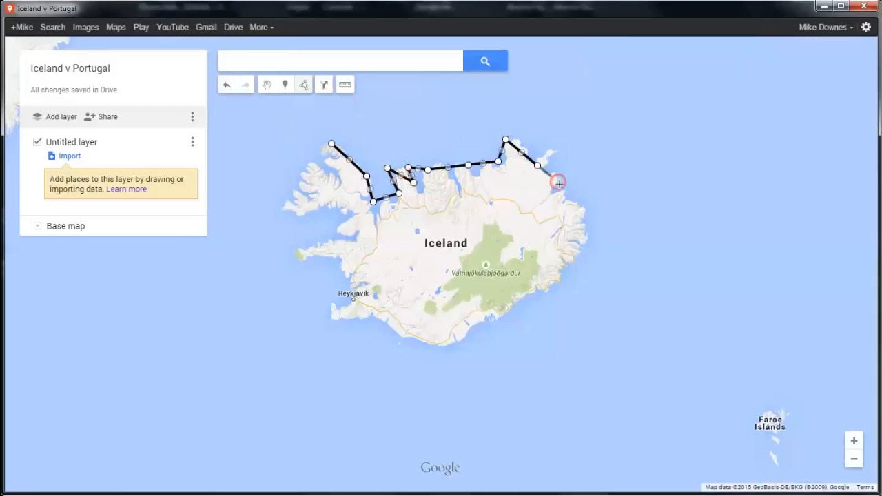
left_click(504, 312)
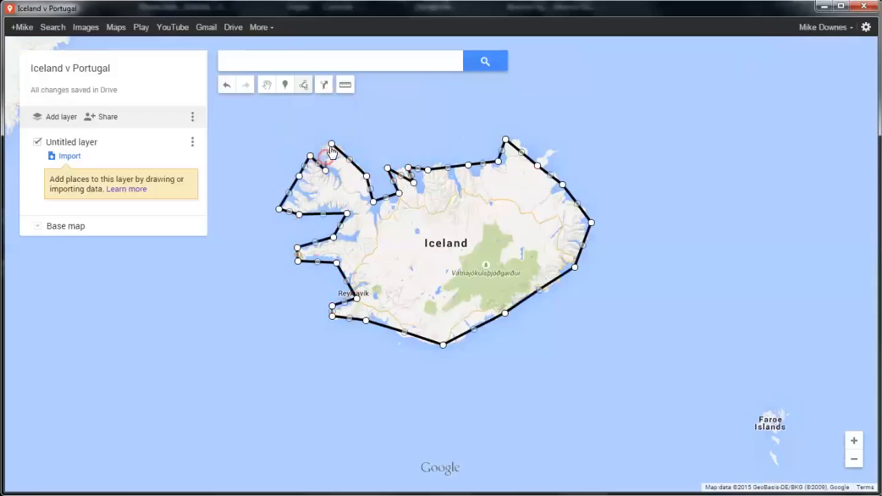
mouse_move(325, 158)
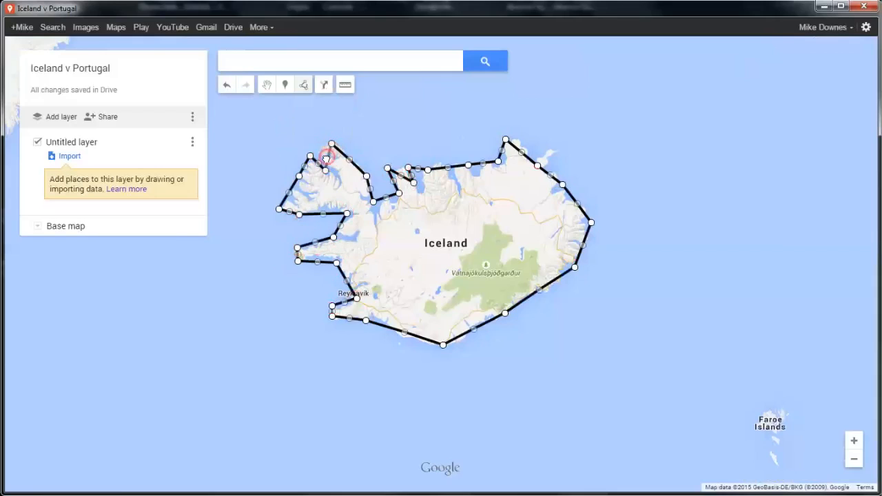
left_click(331, 145)
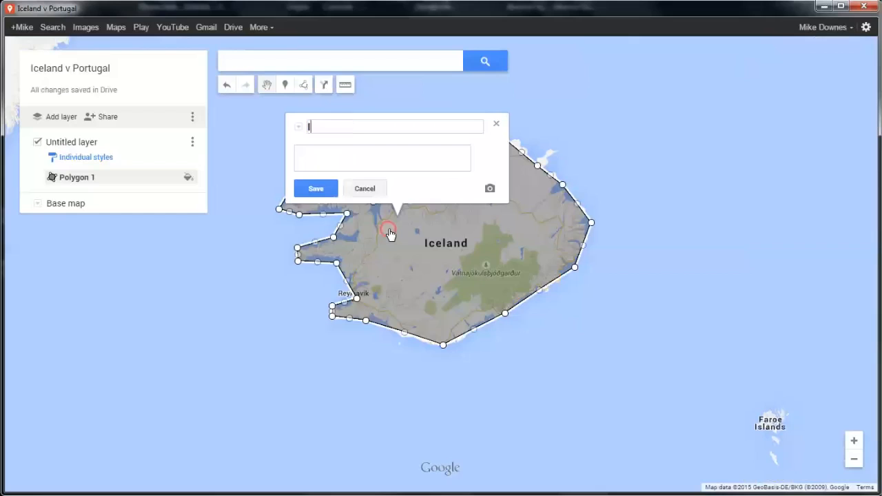
Name the traced polygon 'Iceland', save it and dismiss its info window
type("Iceland")
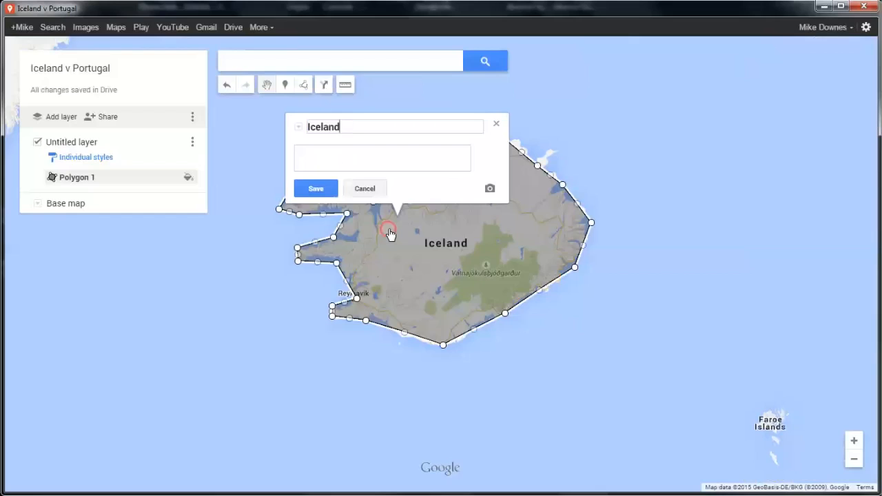
left_click(316, 188)
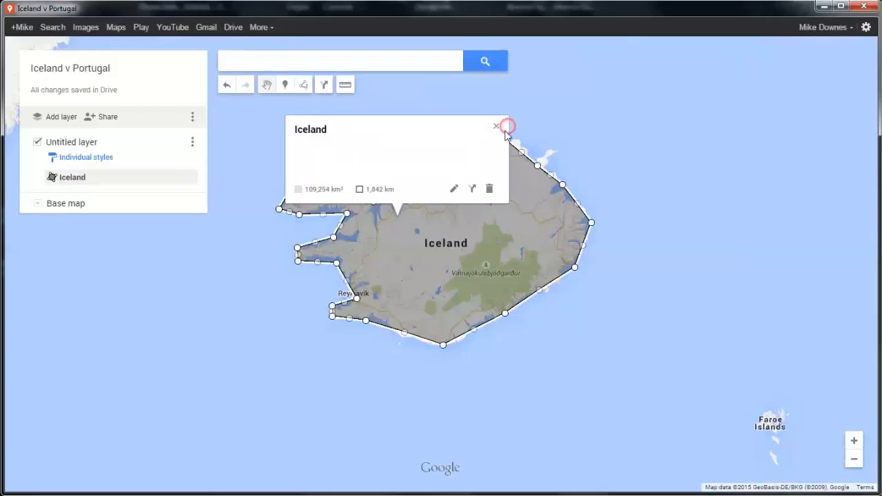
left_click(496, 127)
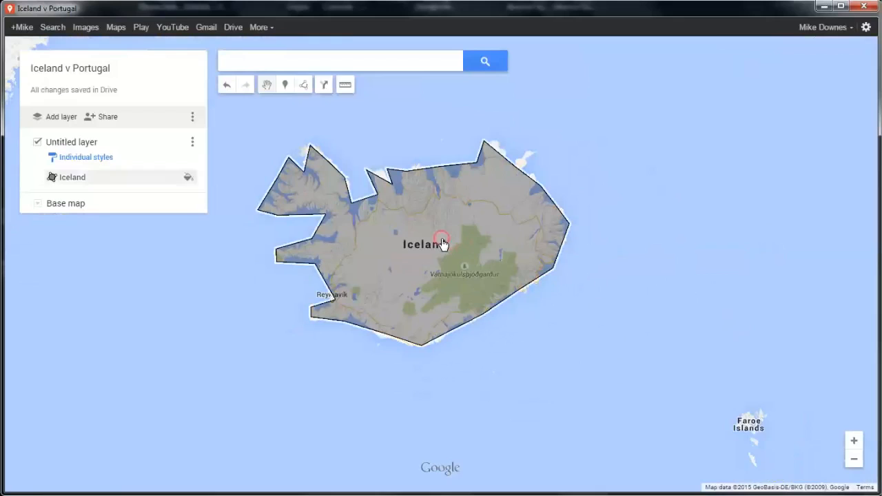
Select the Iceland shape and drag it off the island eastward into the sea
left_click(440, 242)
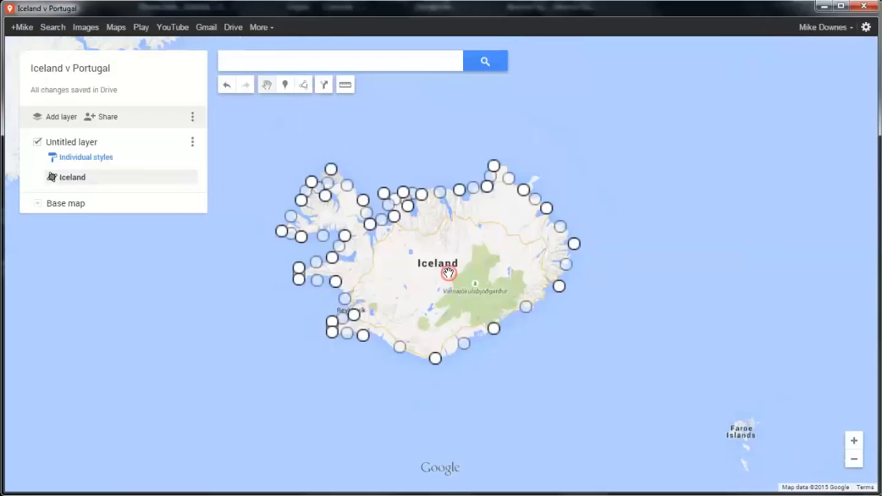
left_click(447, 273)
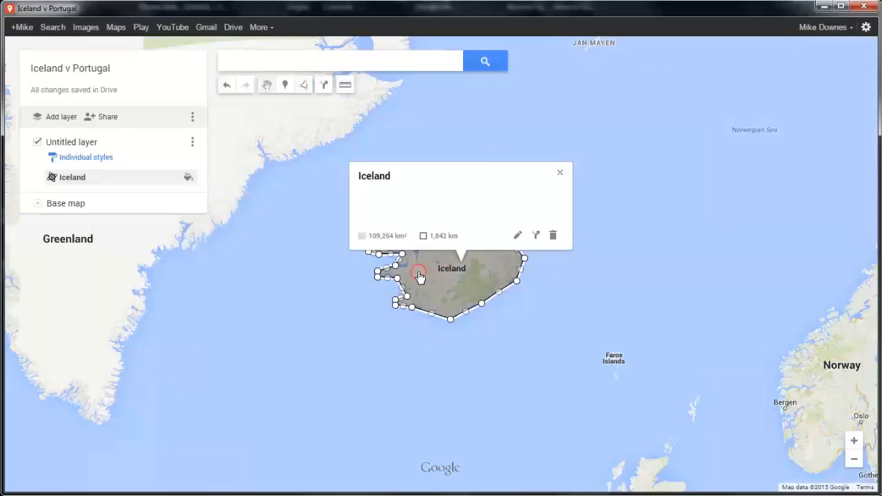
left_click(559, 172)
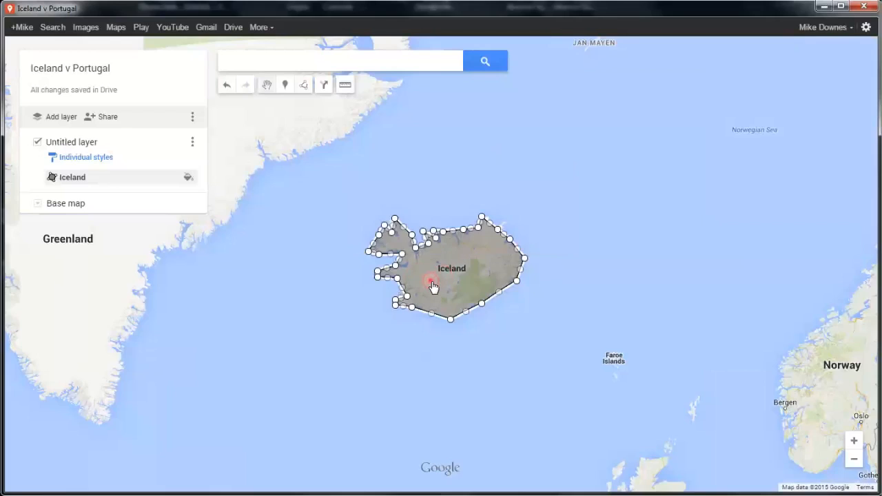
left_click_drag(432, 284, 454, 394)
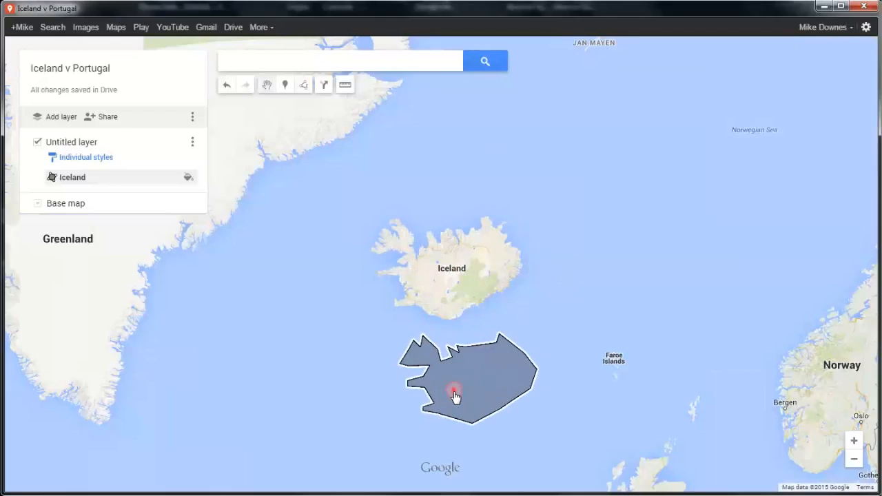
left_click_drag(455, 397, 613, 278)
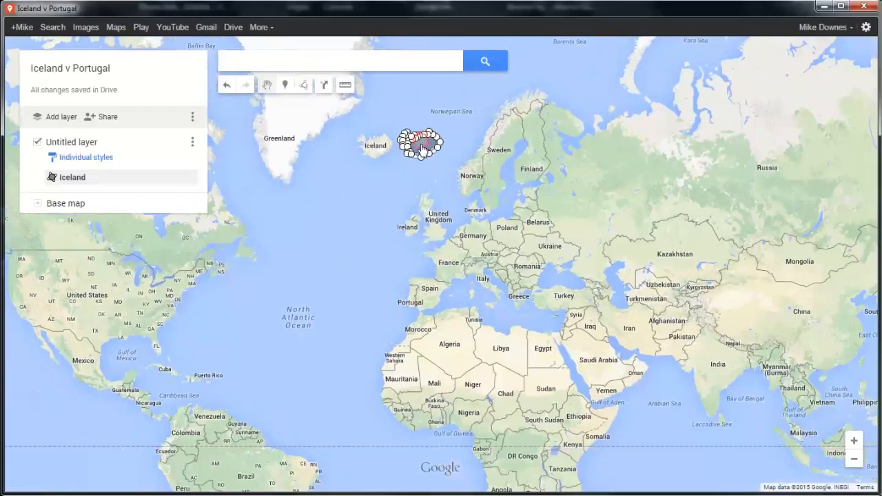
Drag the Iceland shape south past Ireland onto Portugal's Atlantic coast for comparison
scroll("down", 3)
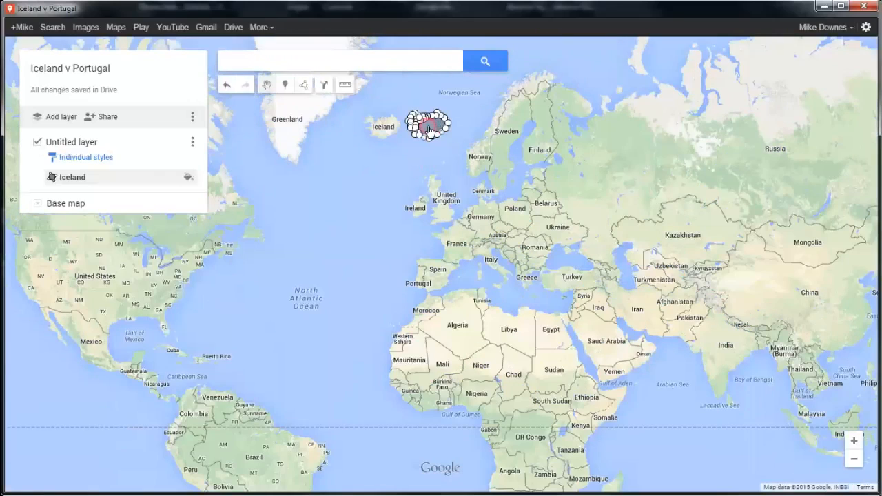
left_click_drag(427, 124, 396, 207)
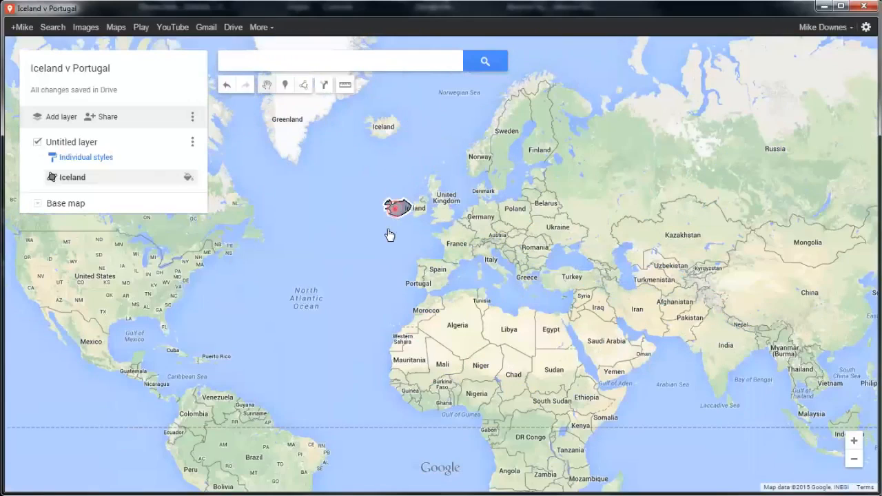
left_click_drag(397, 206, 397, 272)
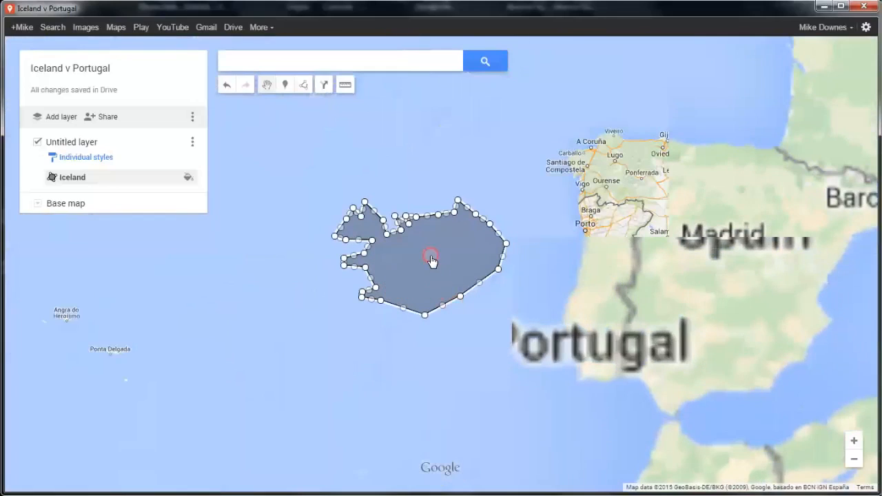
right_click(430, 259)
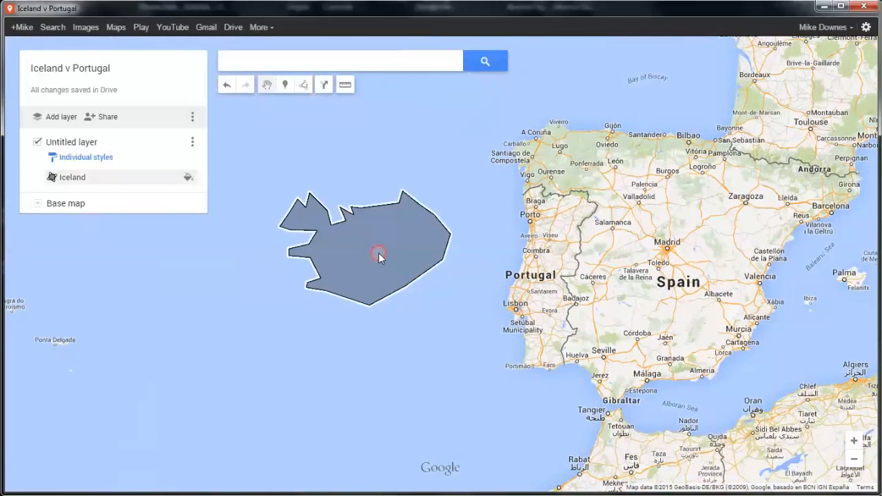
left_click_drag(379, 255, 406, 309)
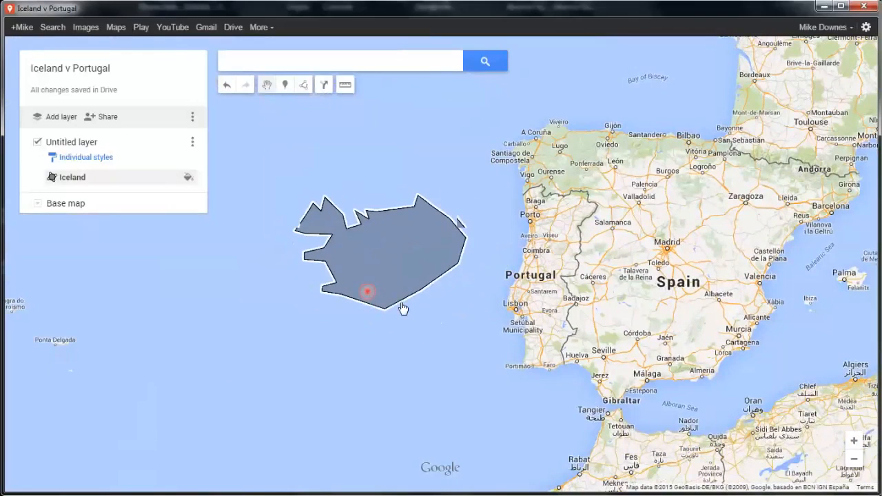
left_click_drag(403, 306, 400, 286)
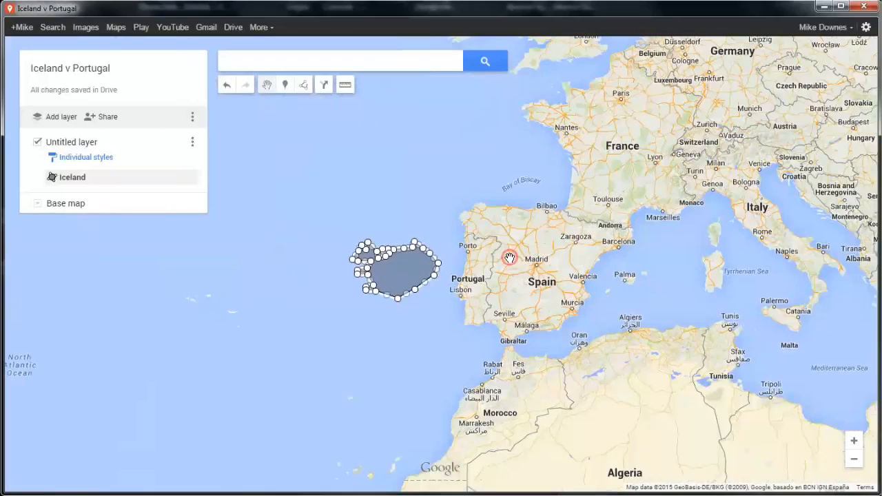
Move the Iceland shape to the equator over Colombia, then north toward Greenland
scroll("down", 3)
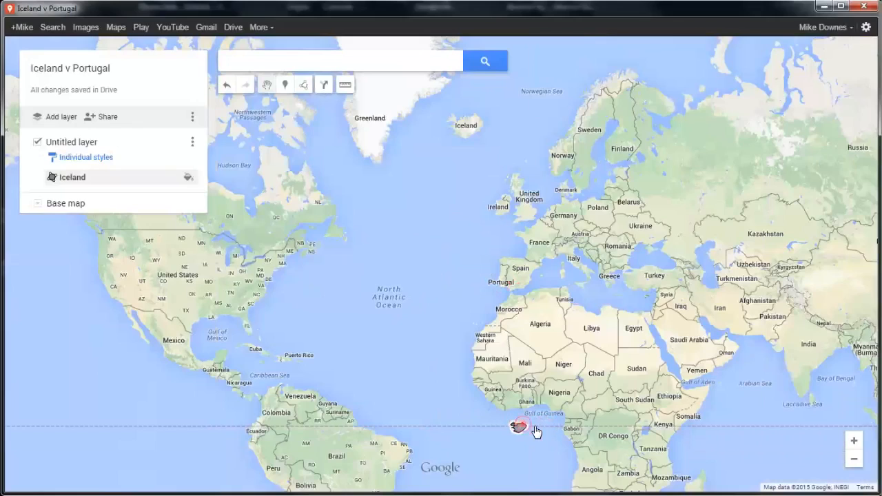
left_click_drag(518, 427, 385, 427)
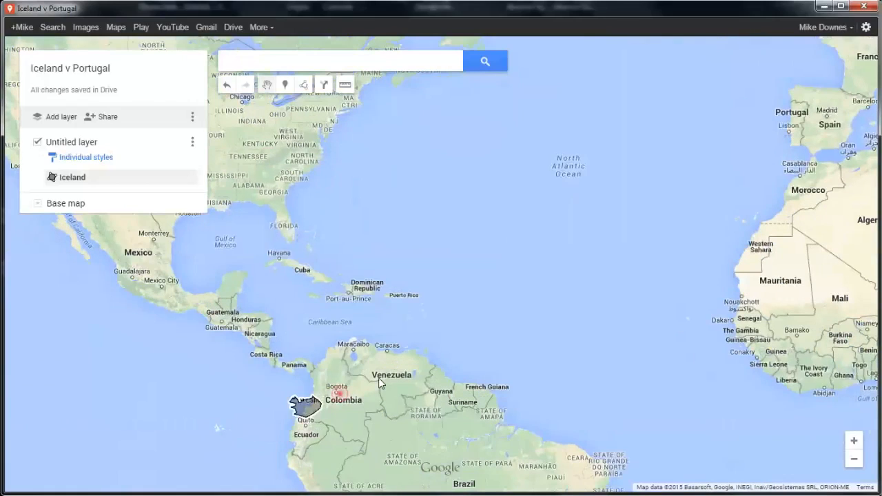
left_click_drag(306, 402, 523, 69)
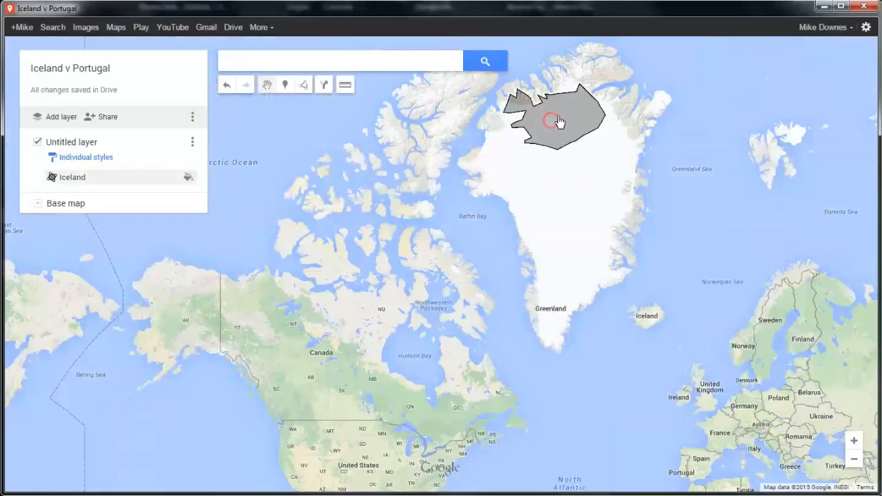
mouse_move(558, 199)
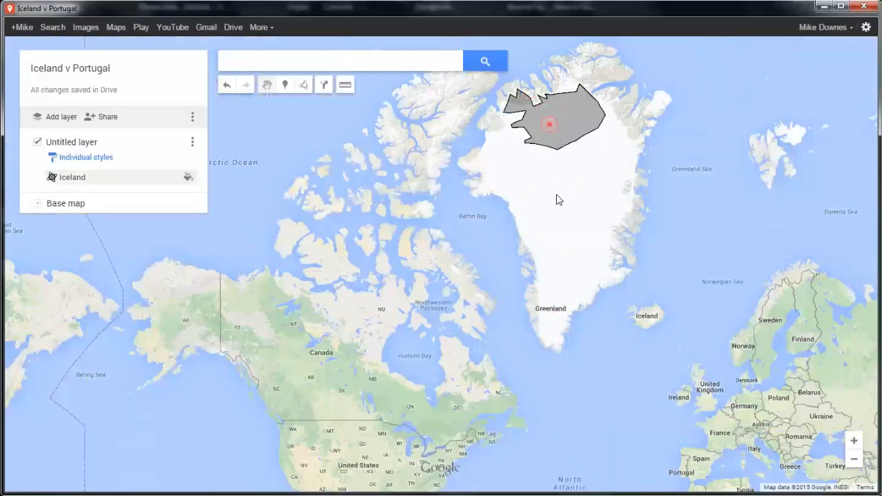
Deselect the Iceland shape sitting over northern Greenland
left_click(548, 124)
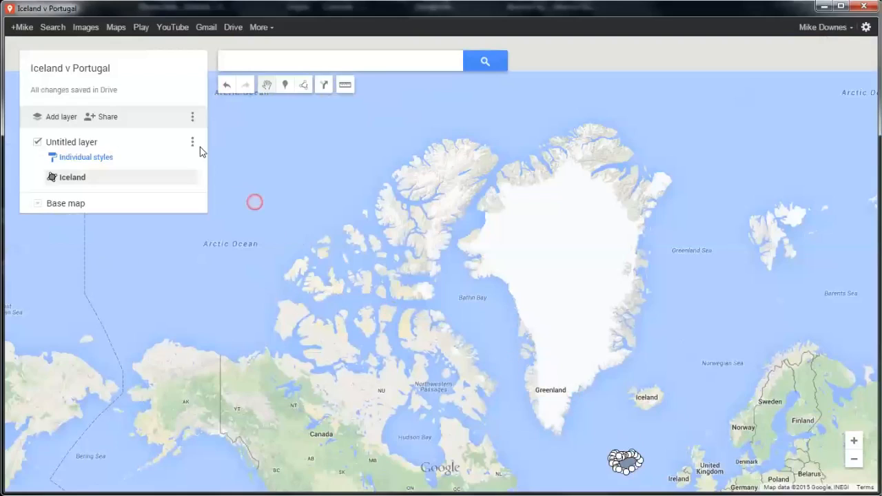
mouse_move(260, 171)
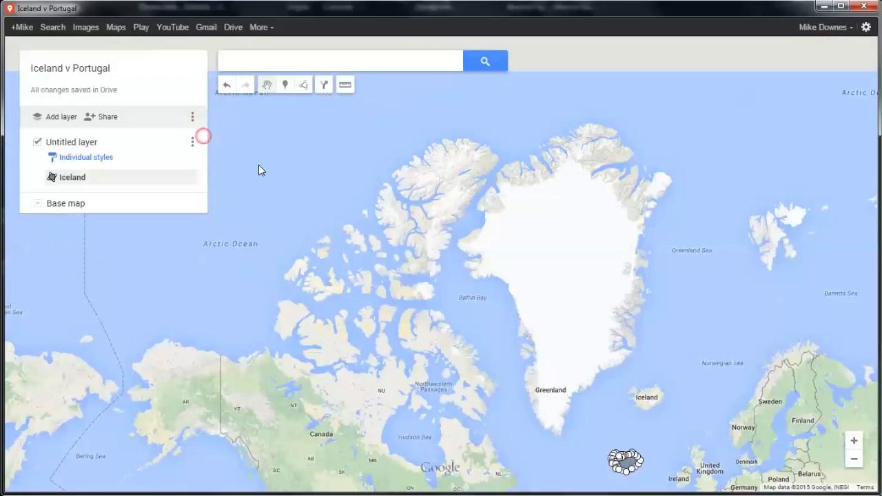